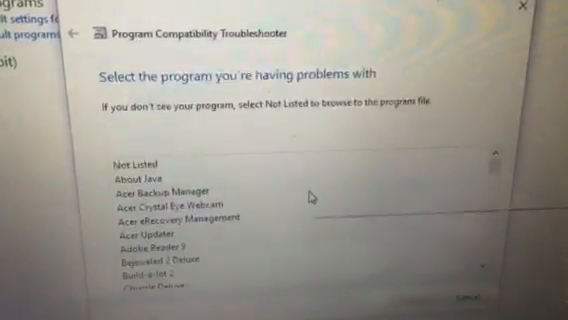
scroll(down, 3)
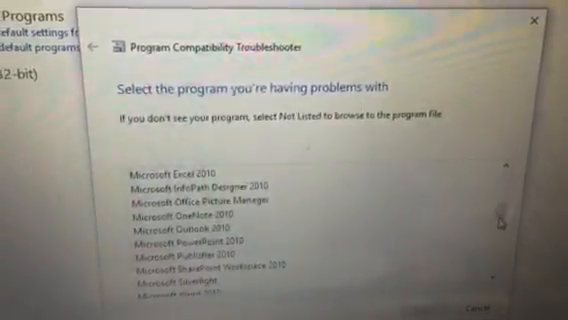
scroll(down, 3)
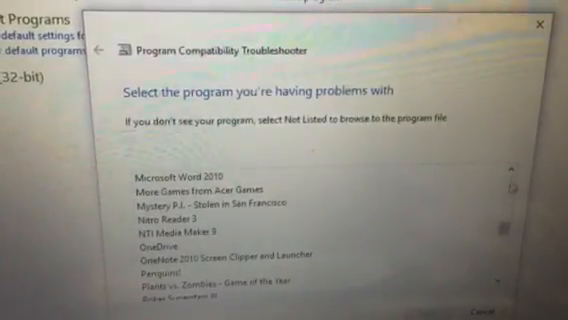